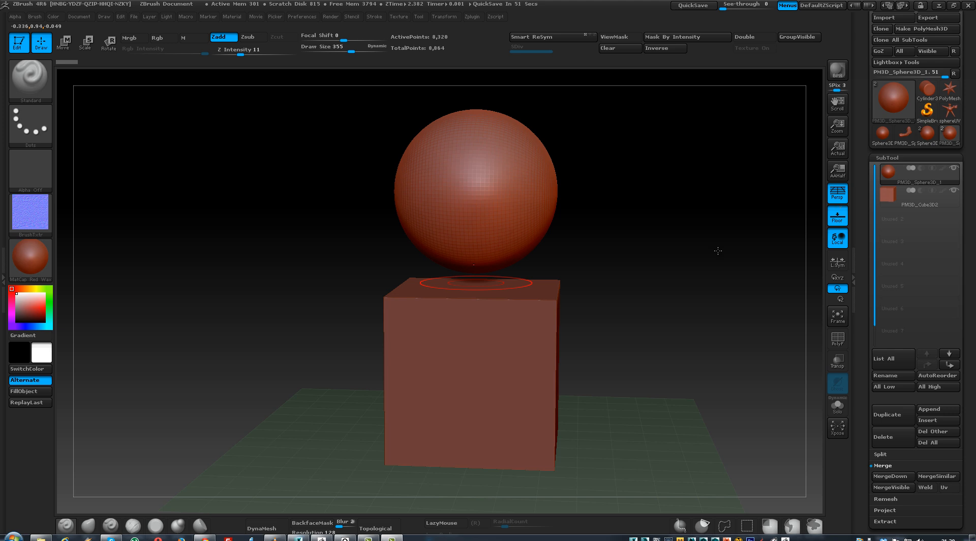
pyautogui.moveTo(628, 274)
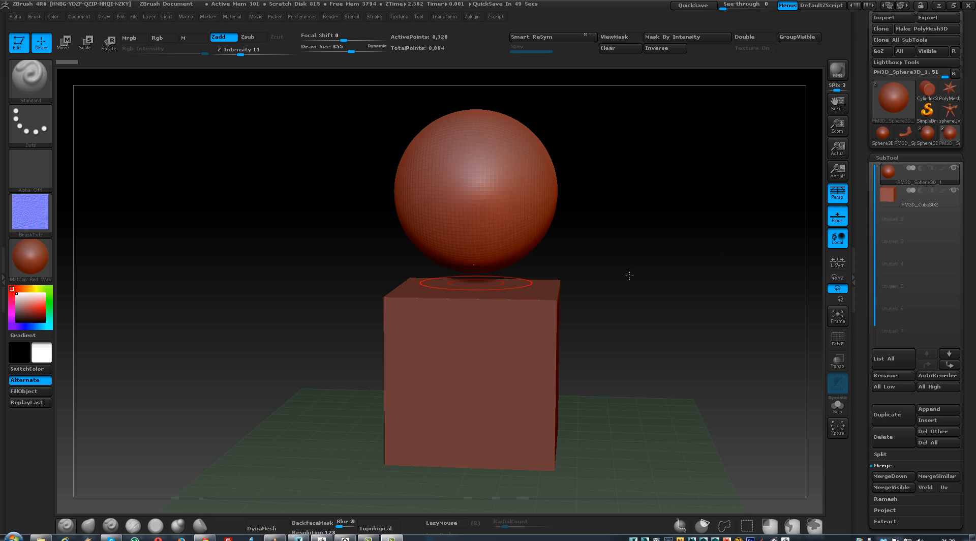
pyautogui.moveTo(634, 266)
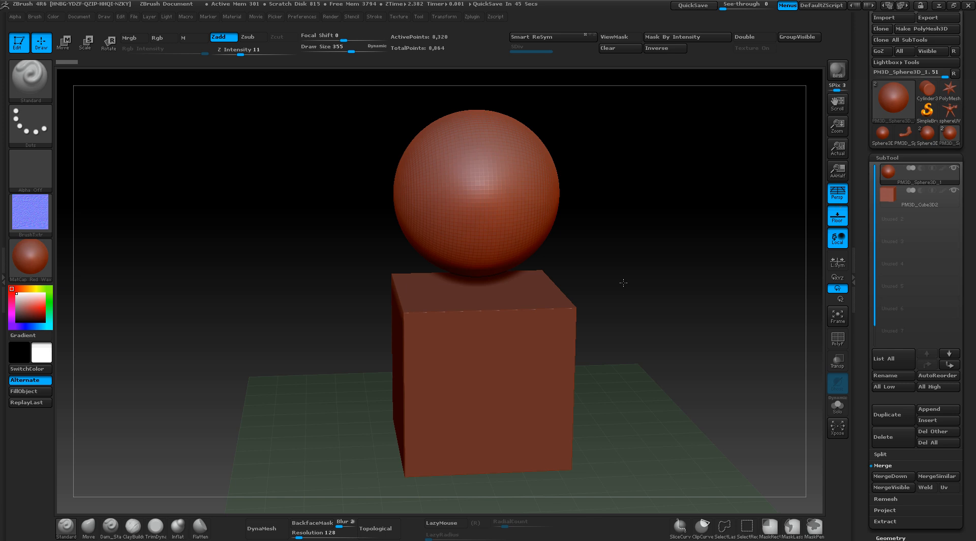
# Make Cube3D the active subtool, move it up under the sphere, and start MergeDown
pyautogui.moveTo(623, 282); pyautogui.dragTo(722, 316)
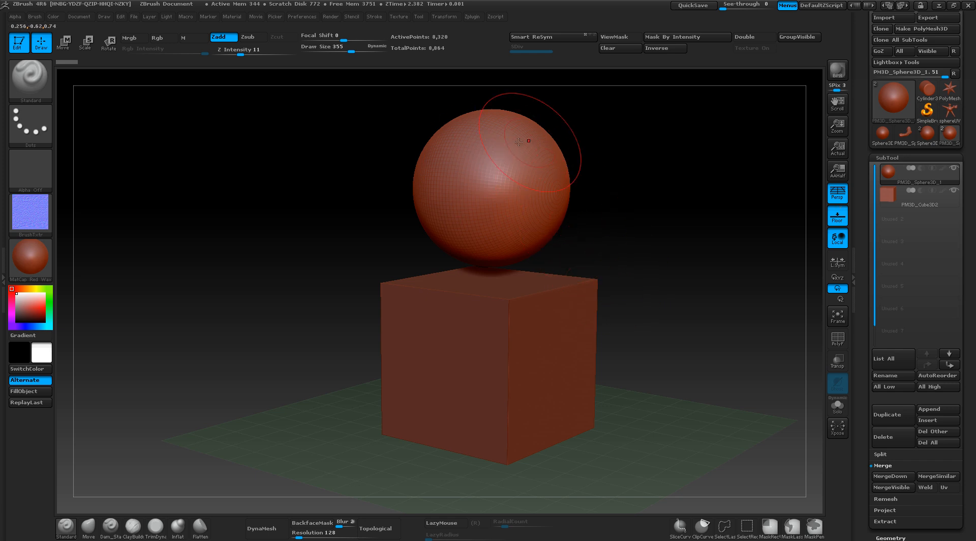
pyautogui.moveTo(518, 387)
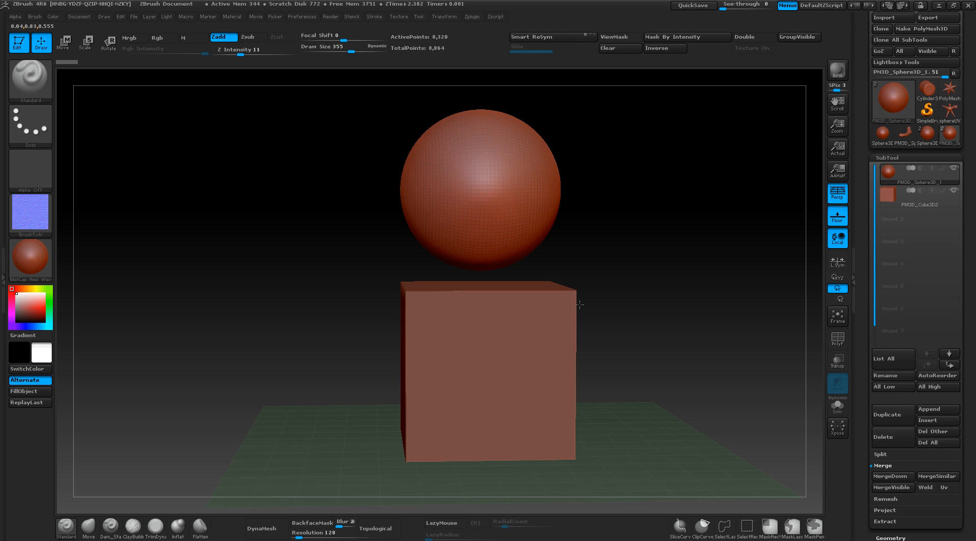
pyautogui.click(892, 476)
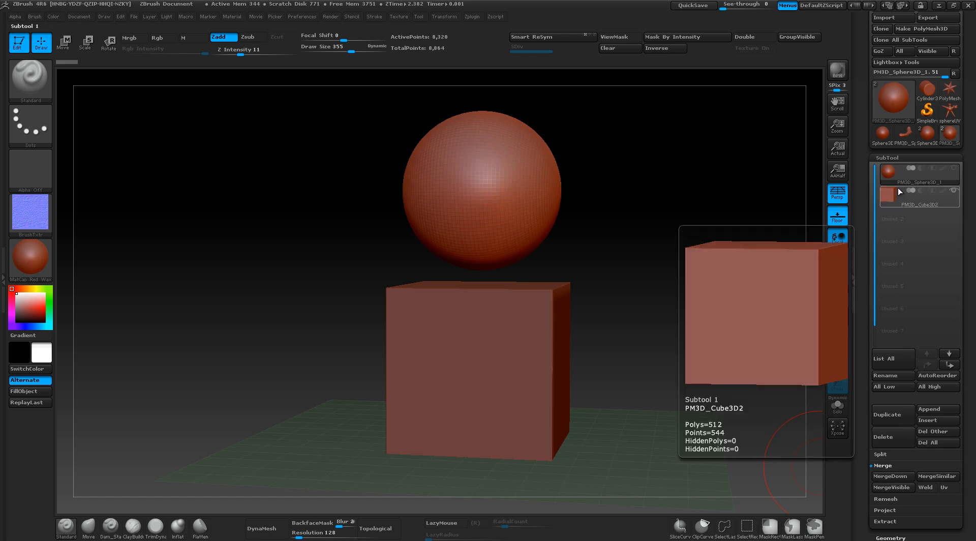
pyautogui.click(893, 476)
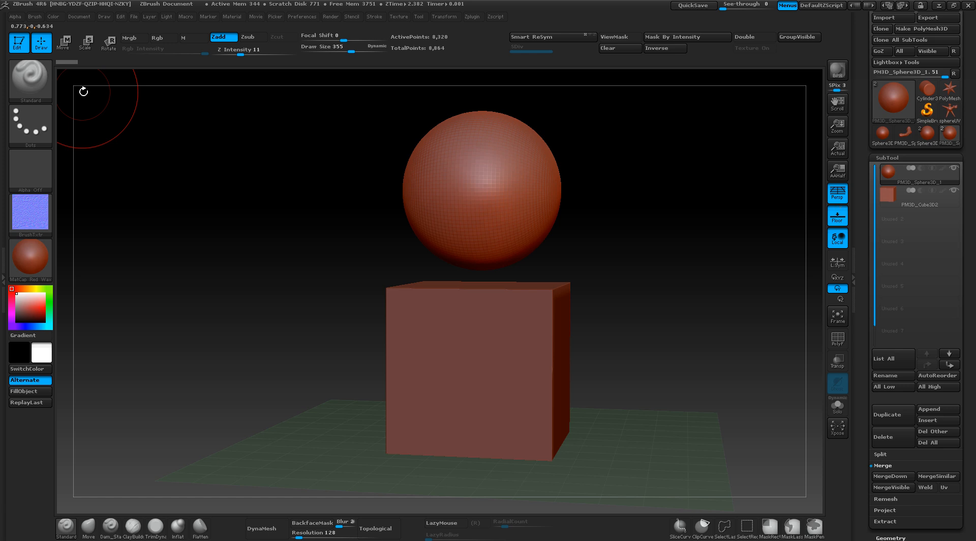
pyautogui.click(919, 196)
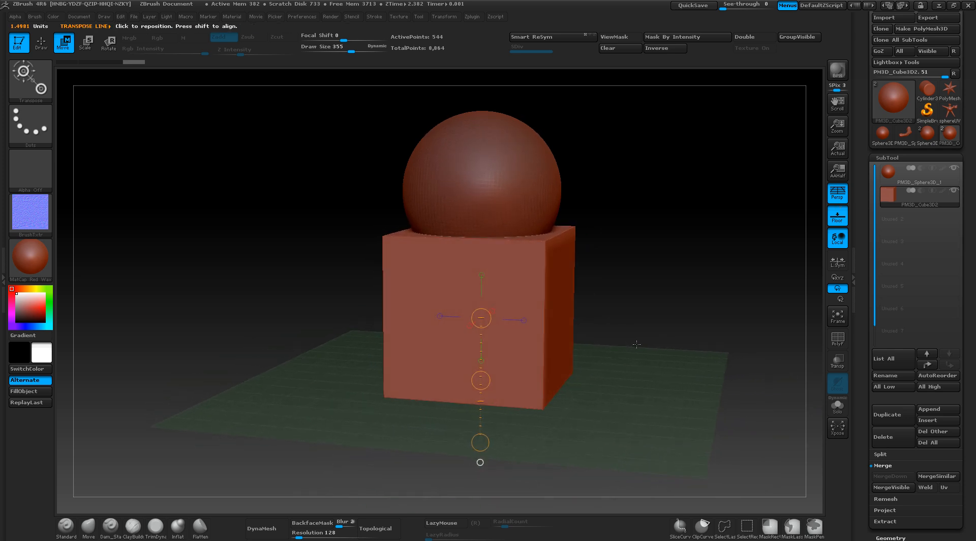
pyautogui.click(893, 386)
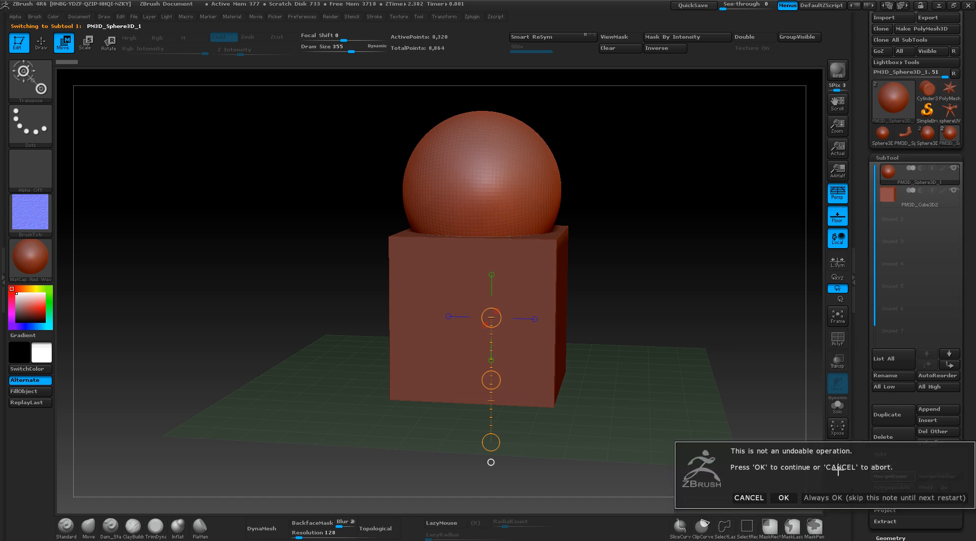
# Confirm the non-undoable merge so sphere and cube become one subtool
pyautogui.click(783, 498)
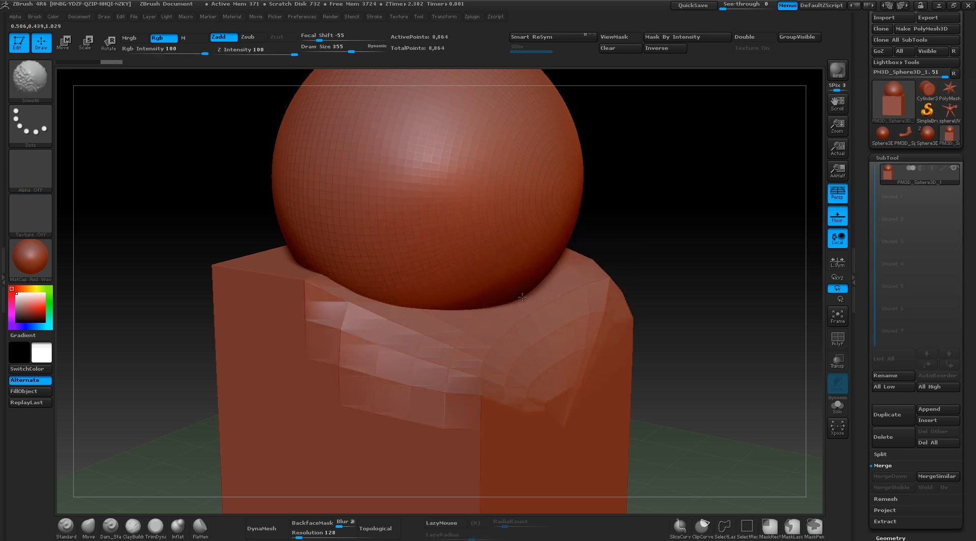
pyautogui.moveTo(523, 297); pyautogui.dragTo(563, 281)
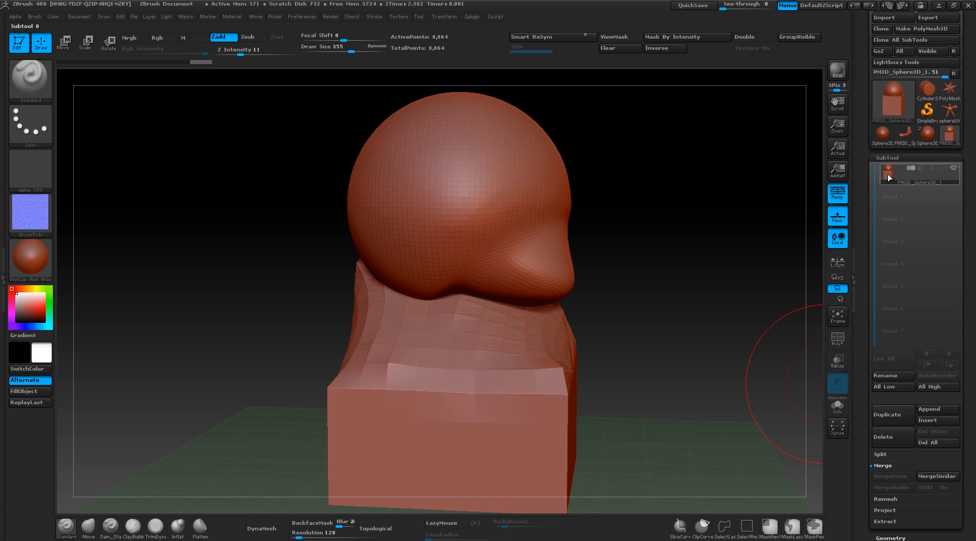
# DynaMesh the merged model in Tool > Geometry at resolution 64 into one uniform surface
pyautogui.click(890, 169)
pyautogui.write('64 ')
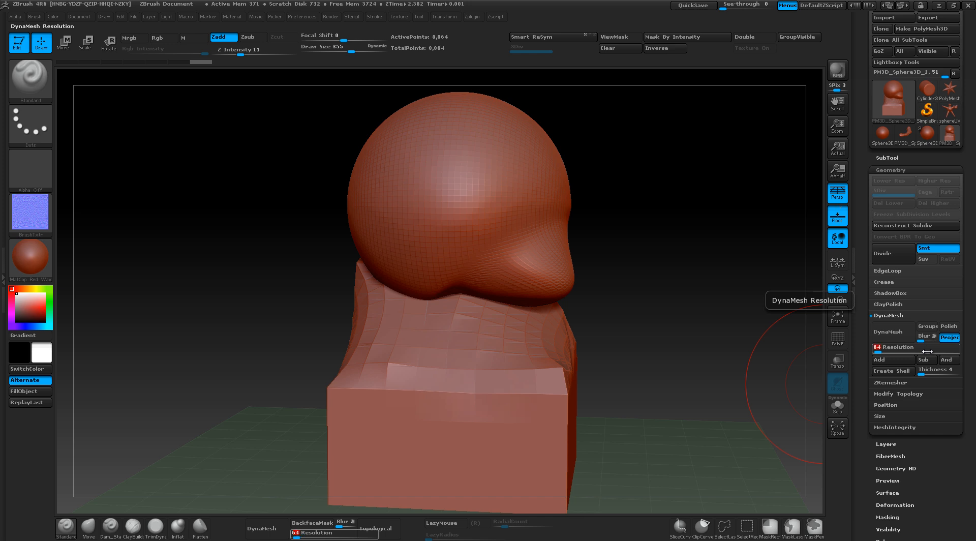
pyautogui.click(888, 331)
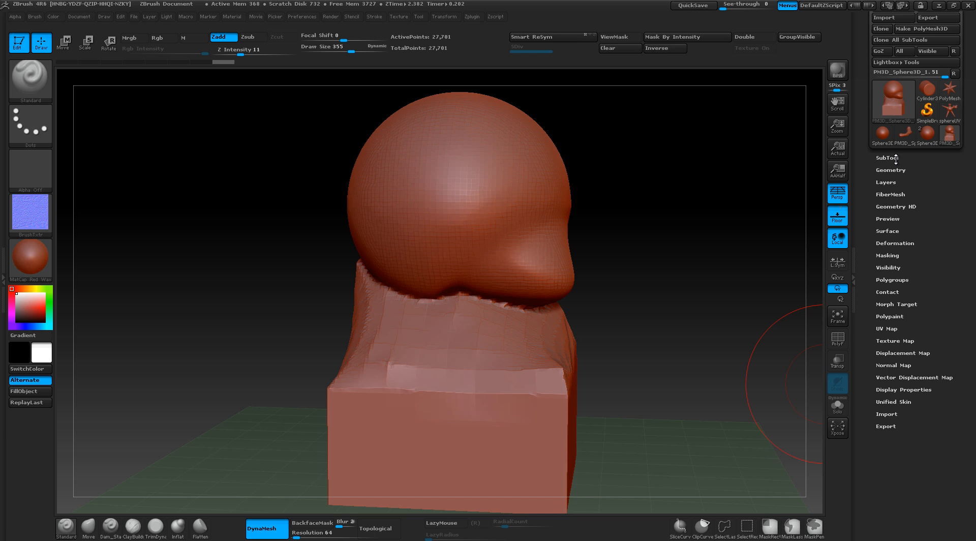
# Reshow the SubTool list and Shift-brush the sphere-cube seam into a soft neck
pyautogui.click(887, 158)
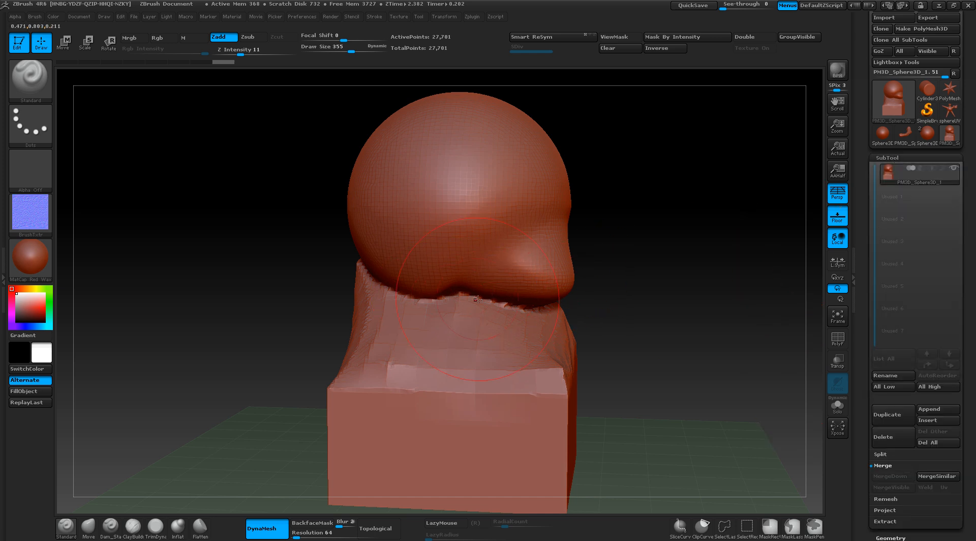
pyautogui.moveTo(473, 299); pyautogui.dragTo(436, 311)
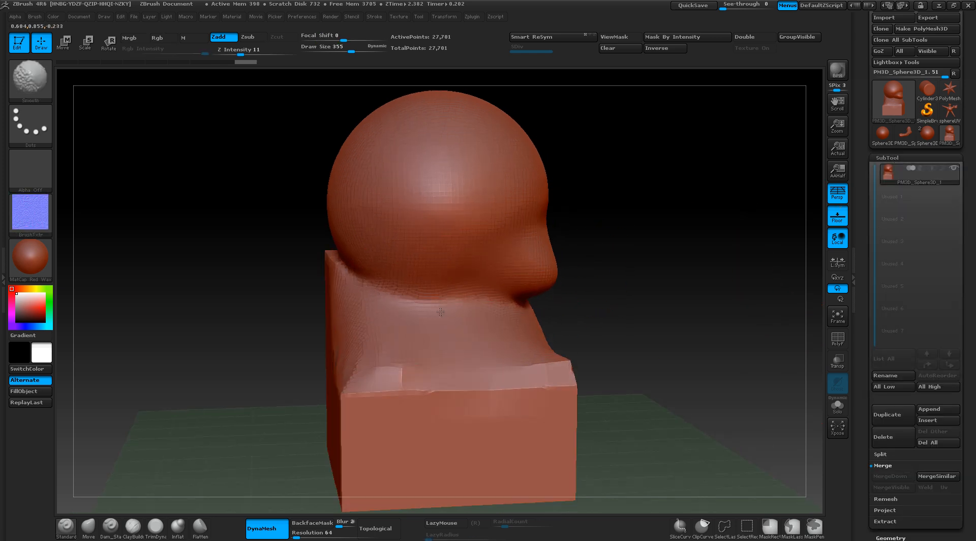